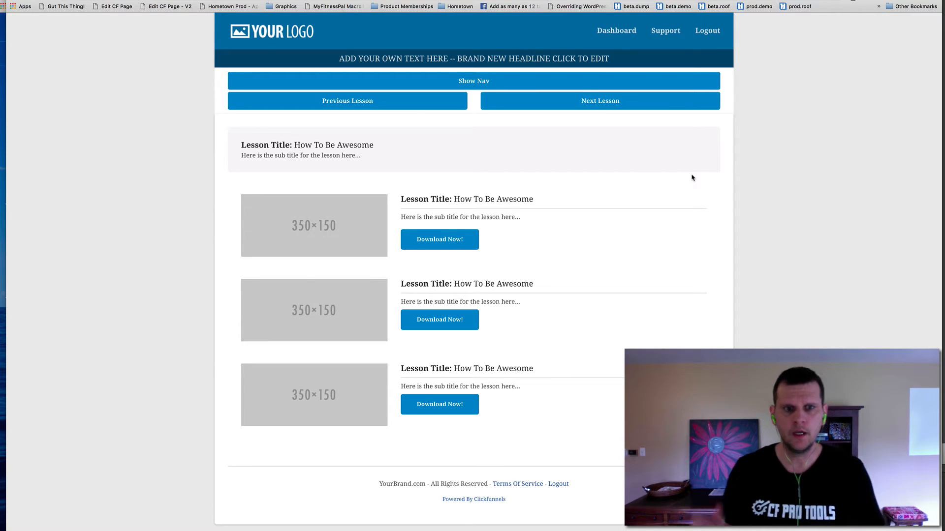
{"action": "mouse_move", "coordinate": [516, 204]}
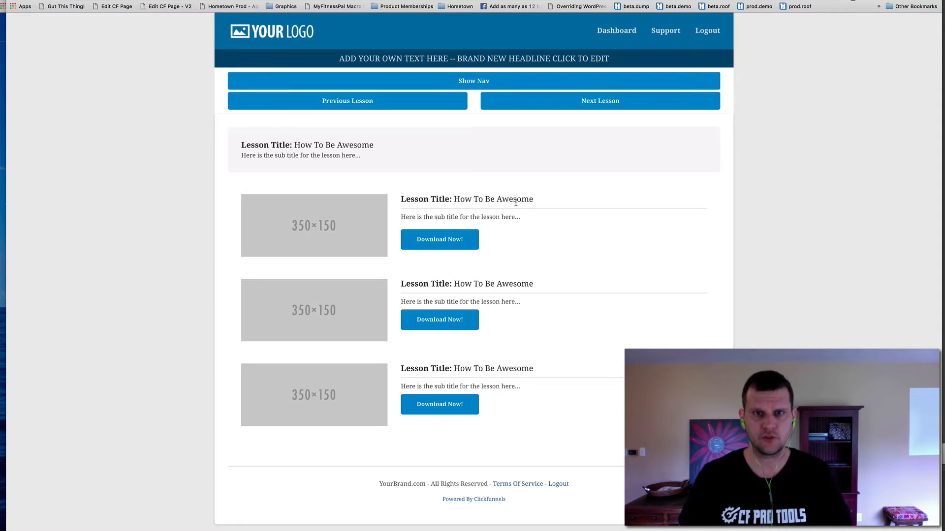
Toggle Show Nav to display the six-tile lesson grid above the lesson content
{"action": "left_click", "coordinate": [474, 80]}
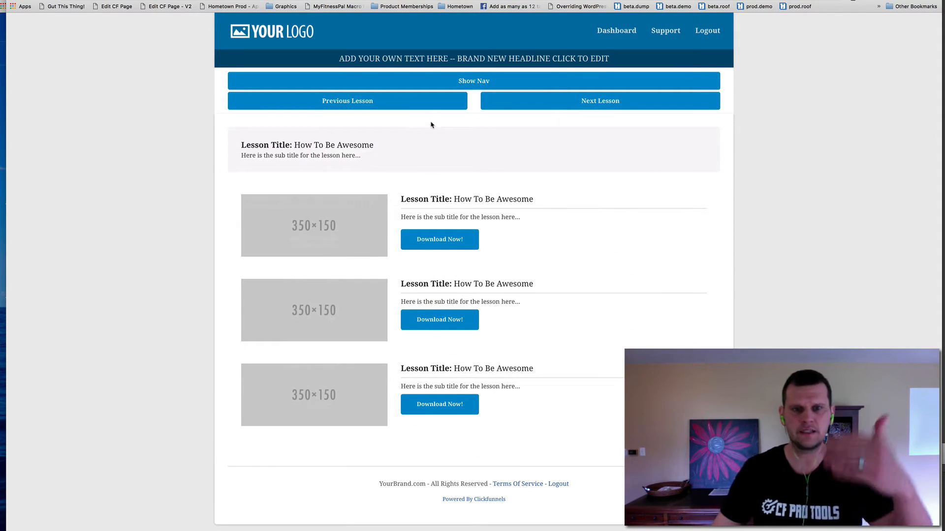
{"action": "mouse_move", "coordinate": [458, 152]}
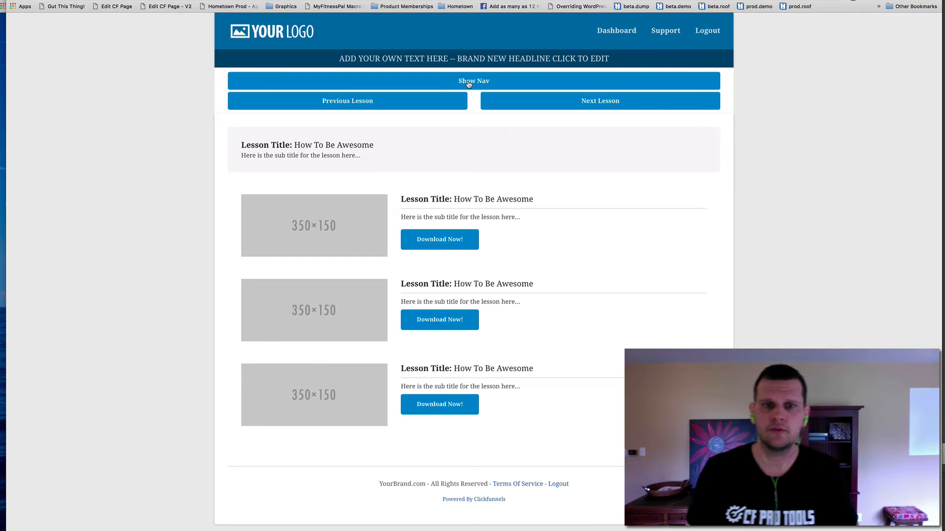
{"action": "left_click", "coordinate": [473, 80]}
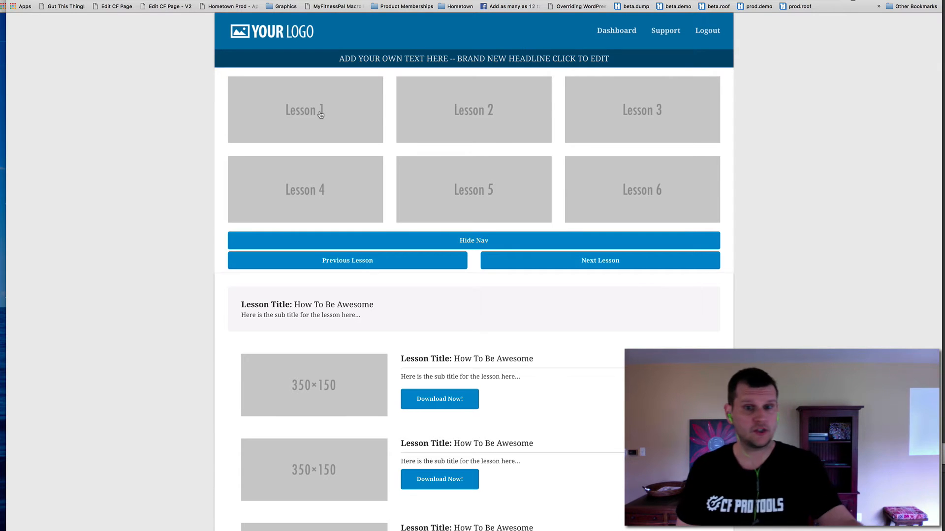
{"action": "mouse_move", "coordinate": [336, 118]}
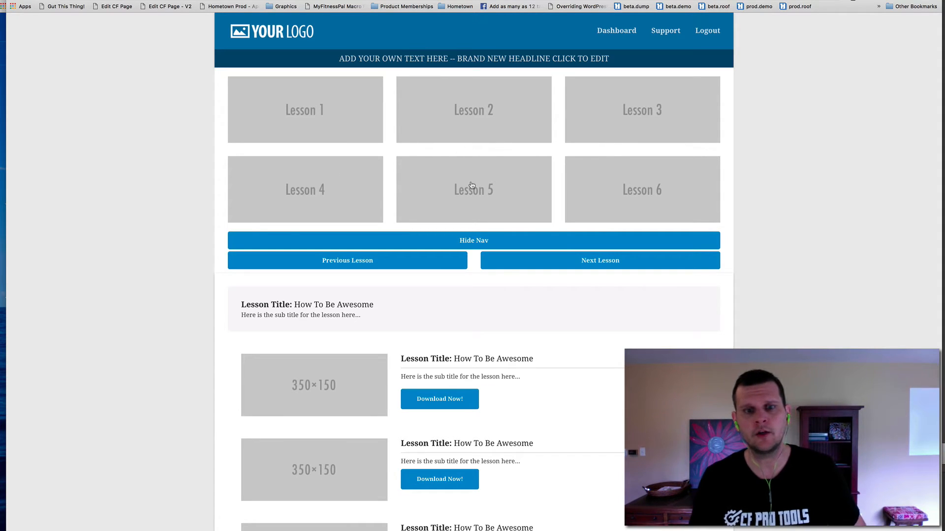
Open Lesson 5, advance to Lesson 6, go back, and return to the placeholder lesson
{"action": "left_click", "coordinate": [473, 240]}
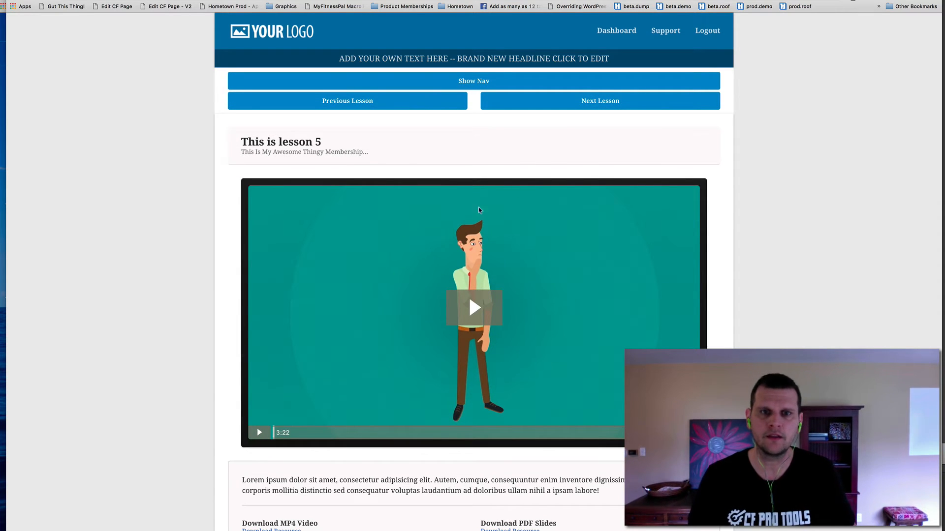
{"action": "mouse_move", "coordinate": [466, 93]}
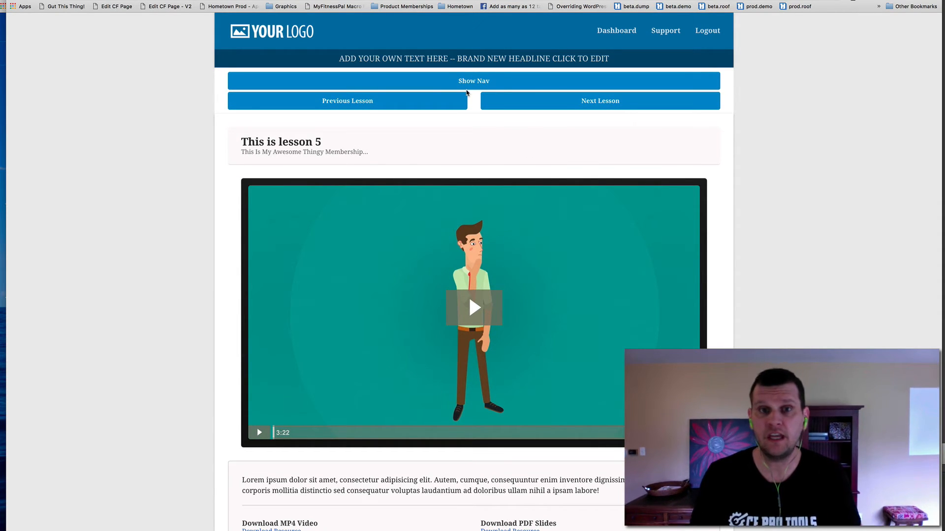
{"action": "mouse_move", "coordinate": [448, 152]}
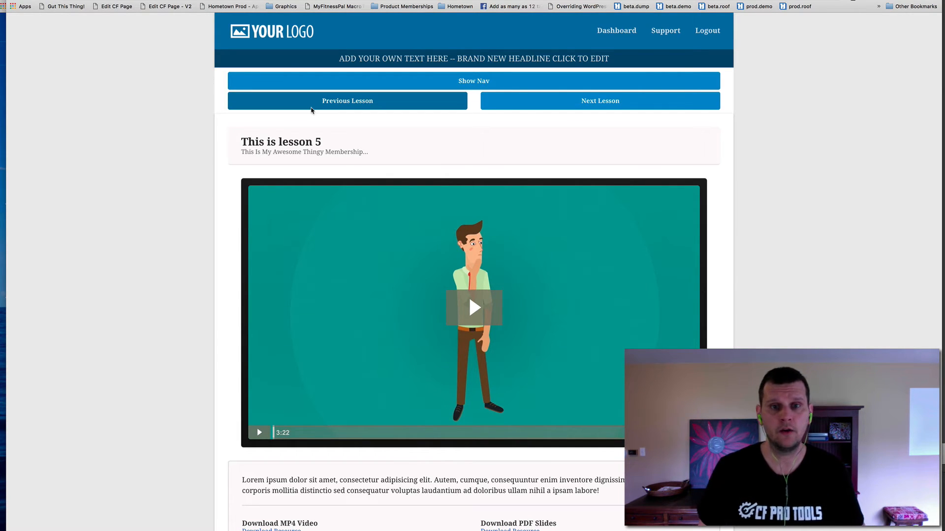
{"action": "mouse_move", "coordinate": [528, 264]}
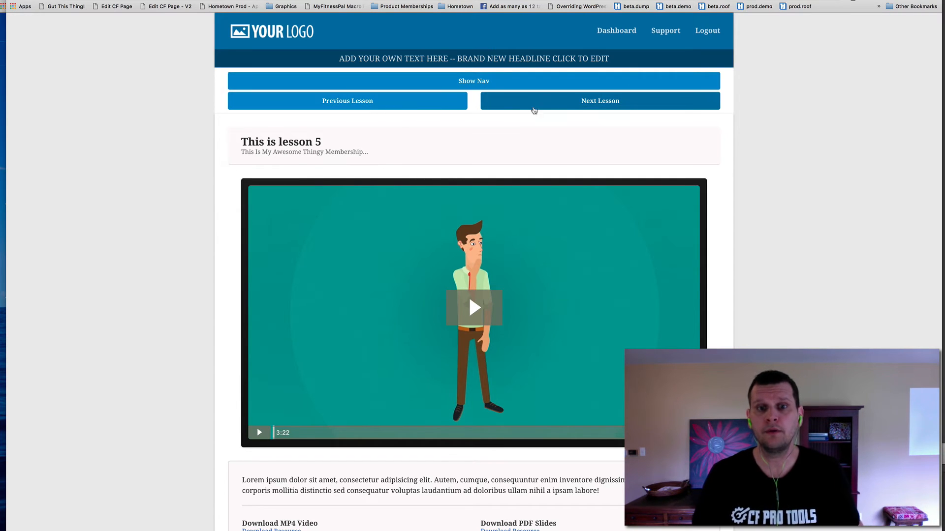
{"action": "left_click", "coordinate": [601, 100]}
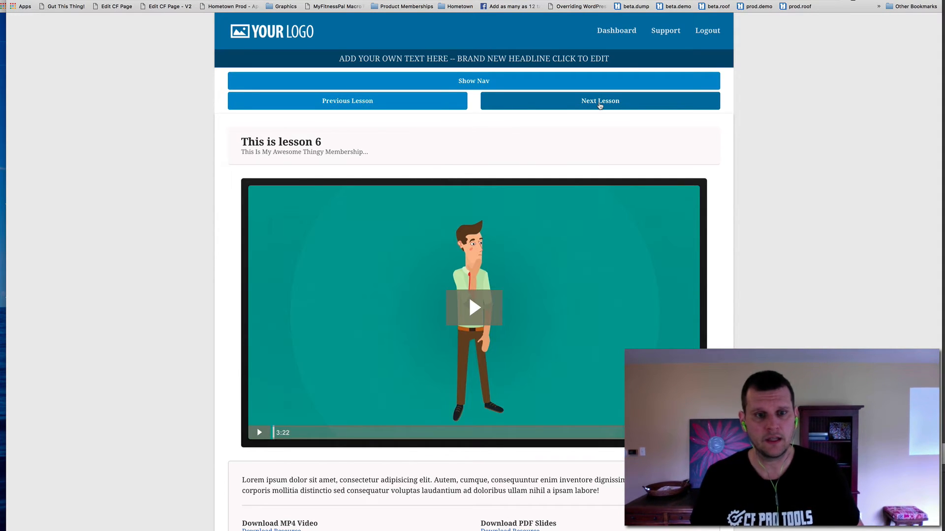
{"action": "left_click", "coordinate": [347, 101]}
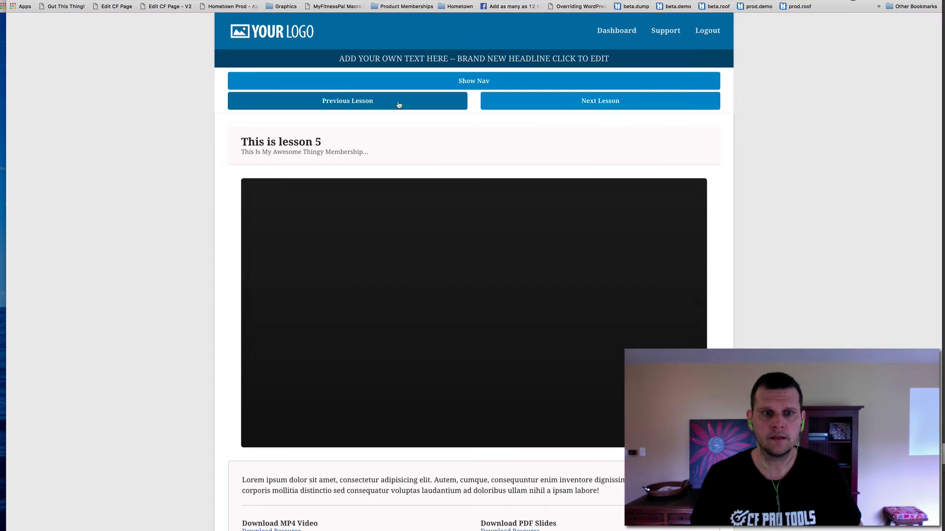
{"action": "left_click", "coordinate": [347, 100]}
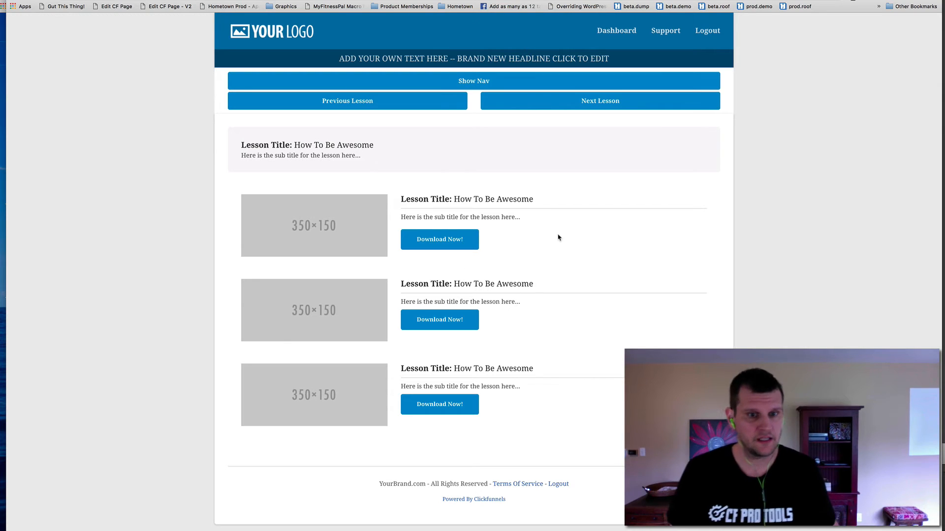
{"action": "left_click", "coordinate": [474, 80]}
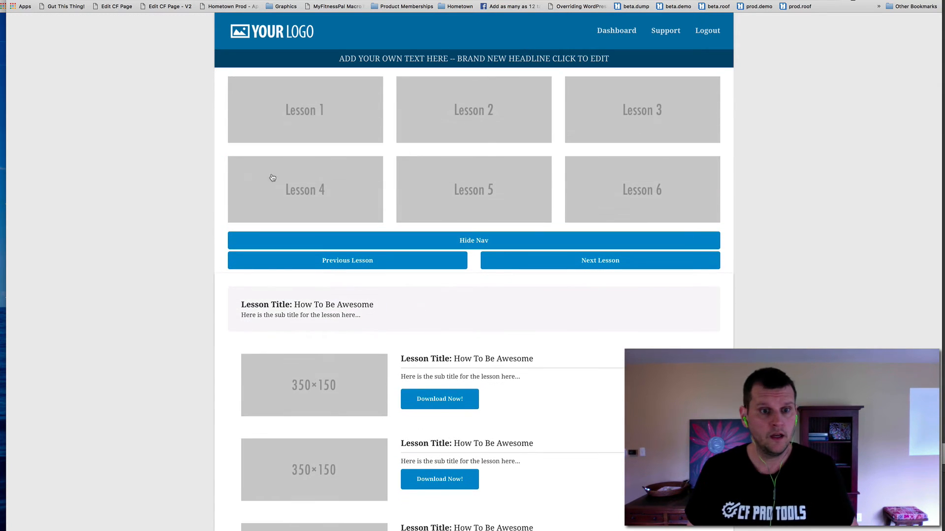
{"action": "left_click", "coordinate": [474, 240]}
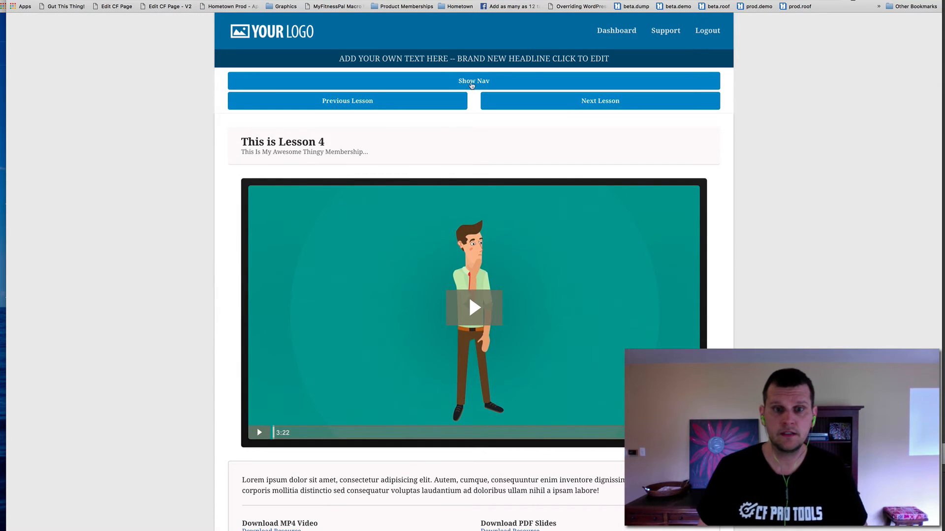
{"action": "left_click", "coordinate": [347, 101]}
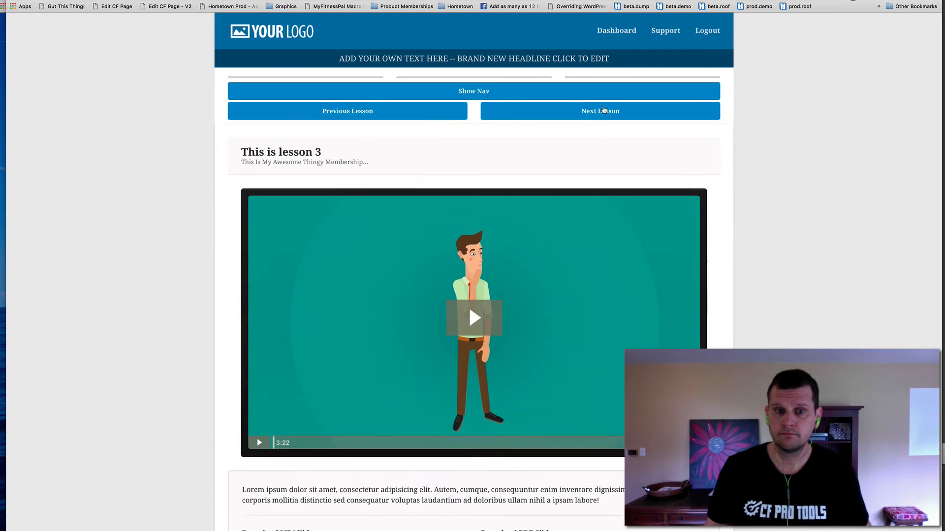
{"action": "left_click", "coordinate": [474, 91]}
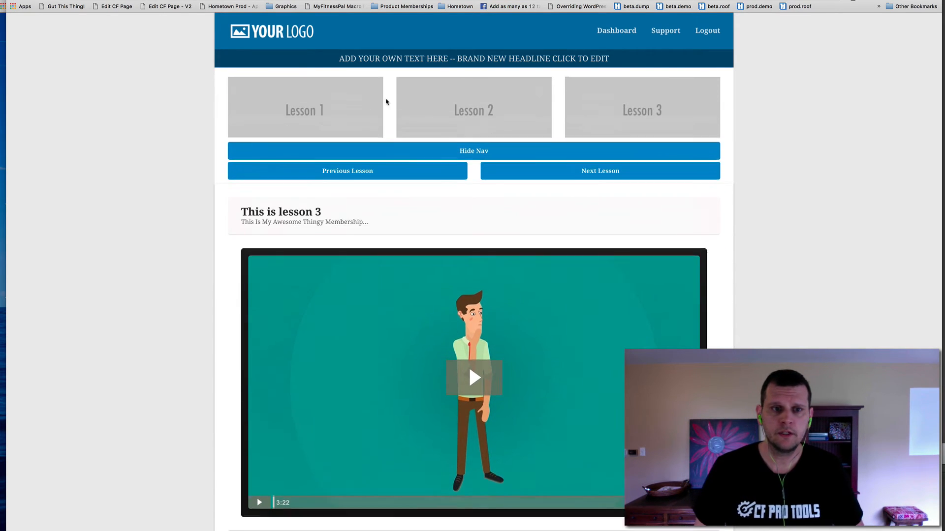
{"action": "left_click", "coordinate": [474, 151]}
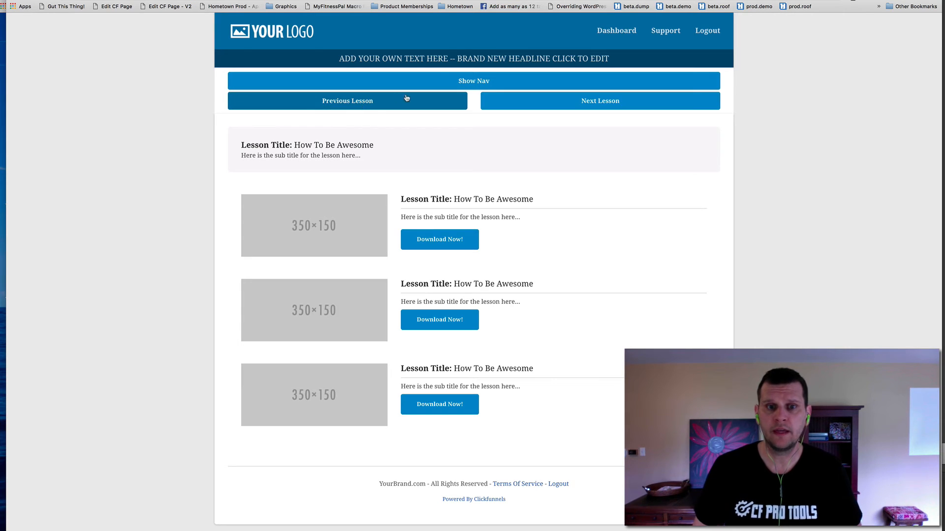
Toggle the lesson grid shown, hidden and shown again, then open Lesson 5's video
{"action": "left_click", "coordinate": [473, 80]}
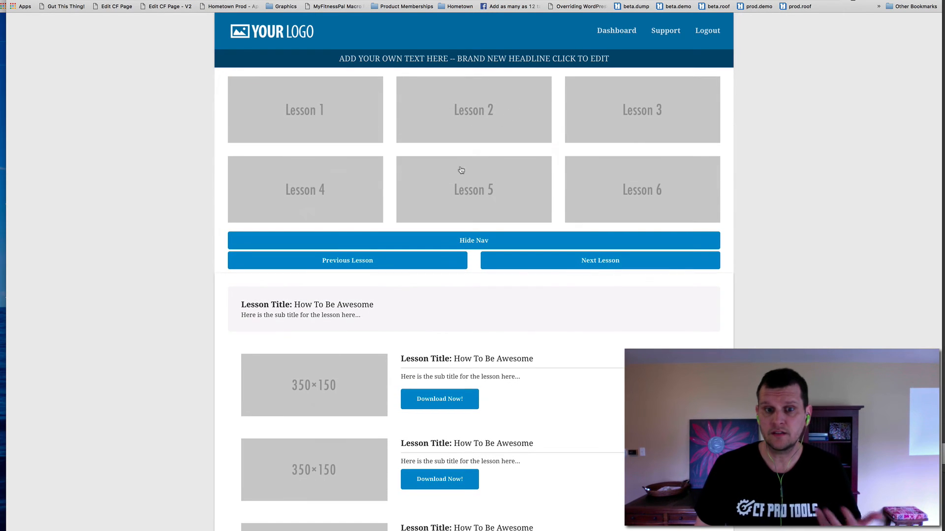
{"action": "left_click", "coordinate": [473, 240]}
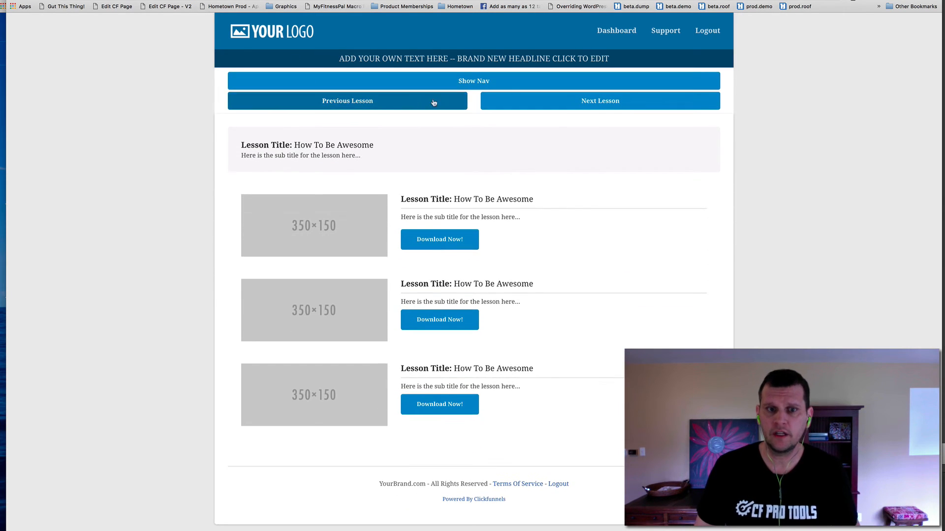
{"action": "left_click", "coordinate": [473, 80]}
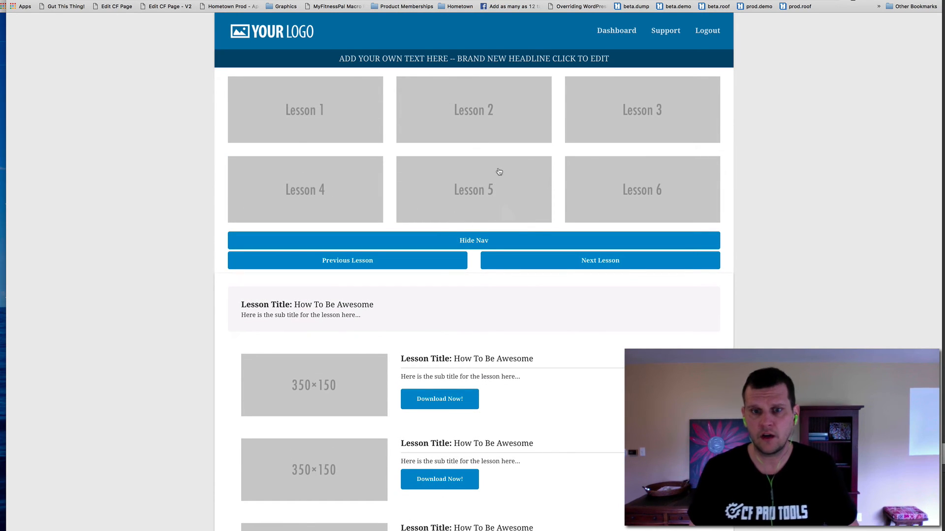
{"action": "mouse_move", "coordinate": [463, 200]}
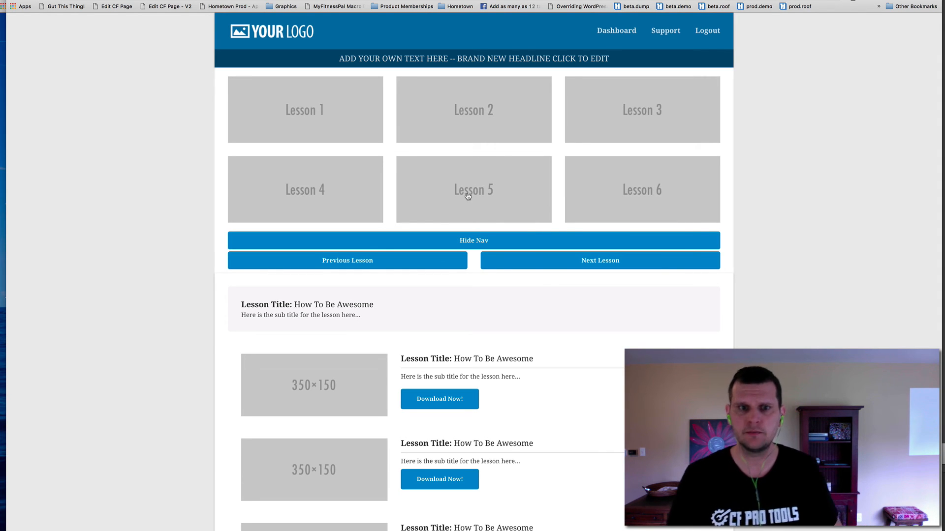
{"action": "mouse_move", "coordinate": [496, 102]}
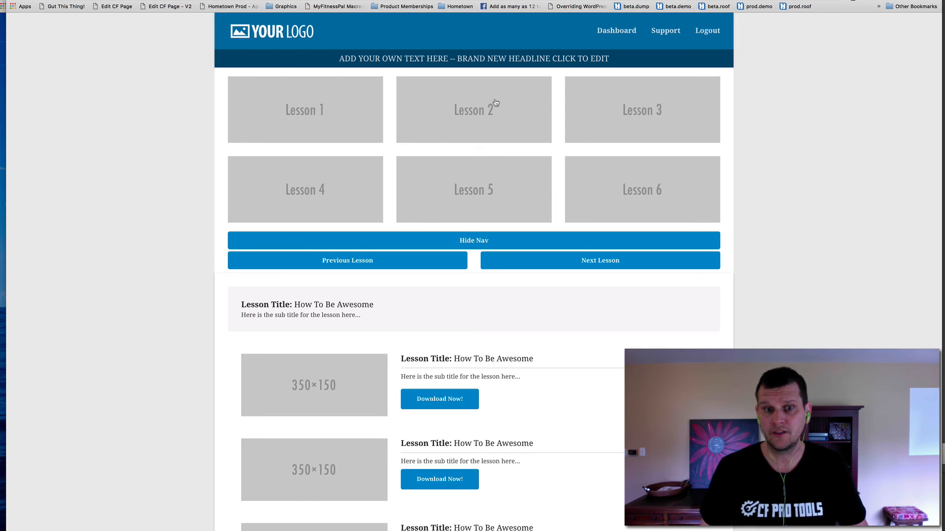
{"action": "mouse_move", "coordinate": [525, 176]}
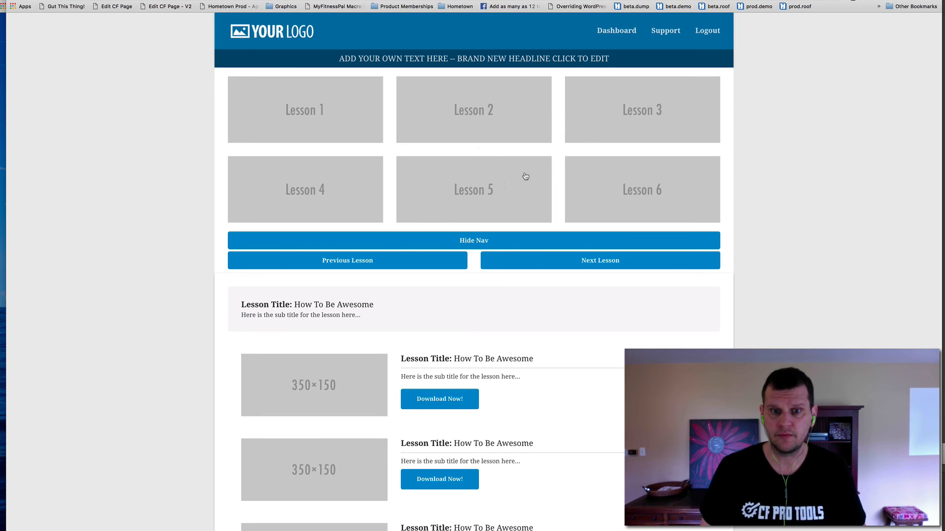
{"action": "mouse_move", "coordinate": [509, 186]}
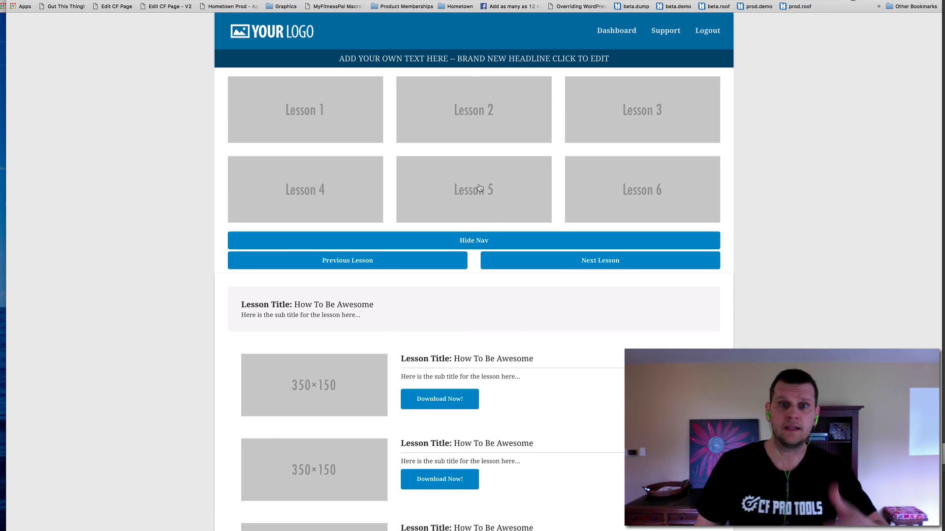
{"action": "left_click", "coordinate": [474, 240]}
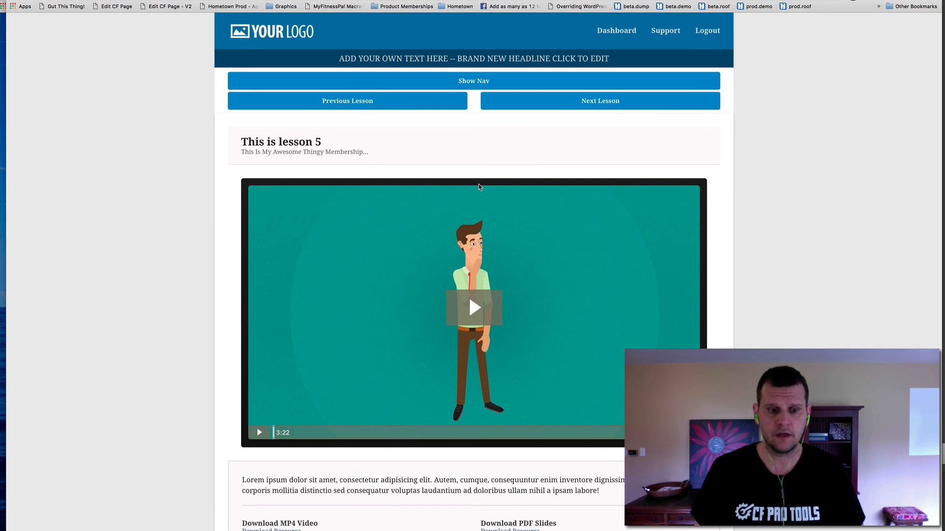